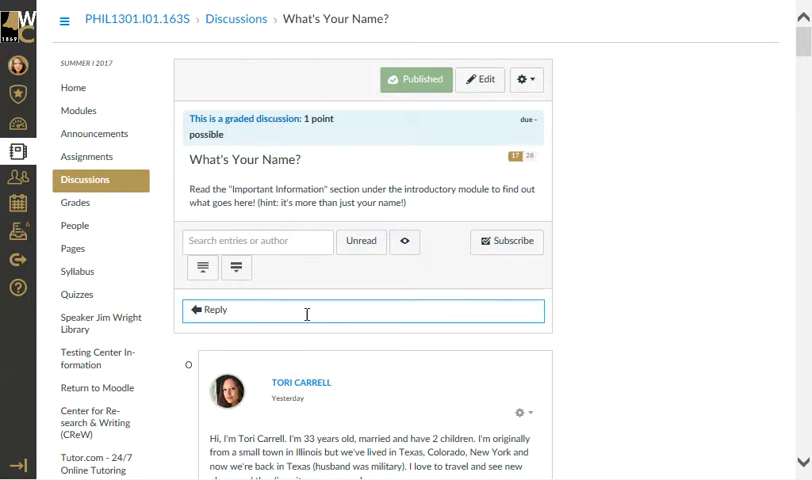
pyautogui.moveTo(296, 318)
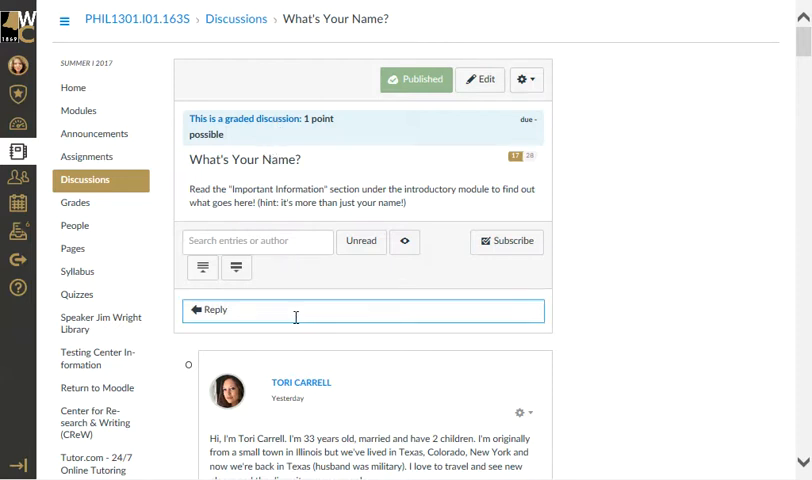
# Go to personal Files from the Account tray.
pyautogui.click(18, 67)
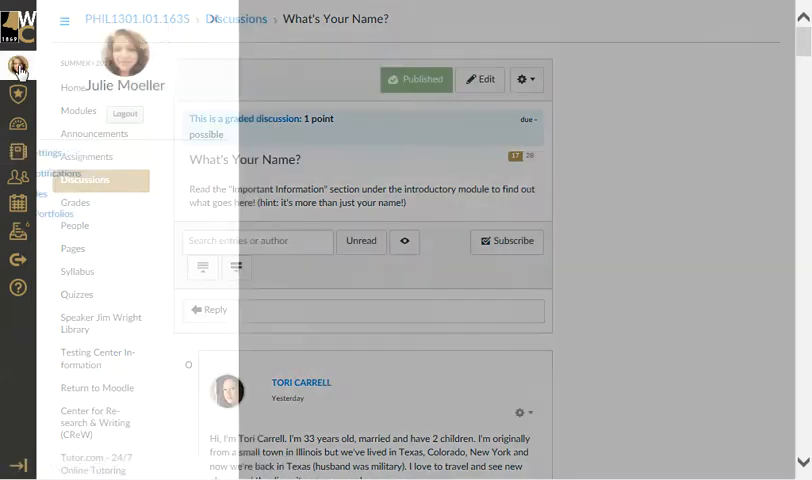
pyautogui.click(18, 67)
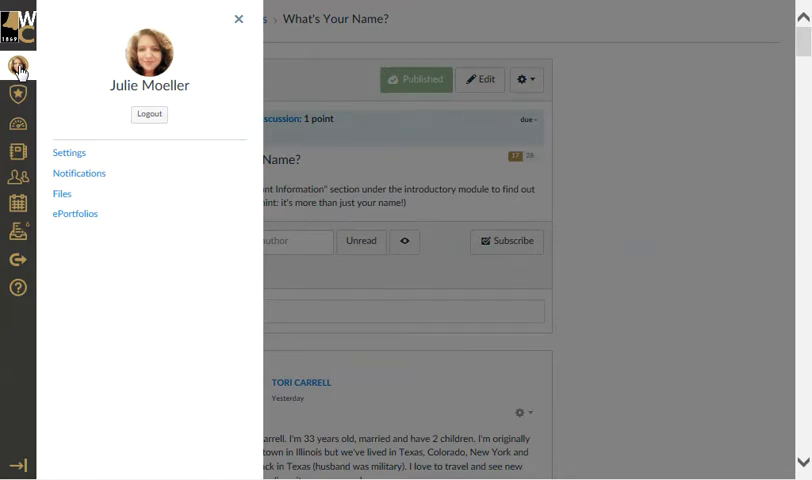
pyautogui.moveTo(61, 194)
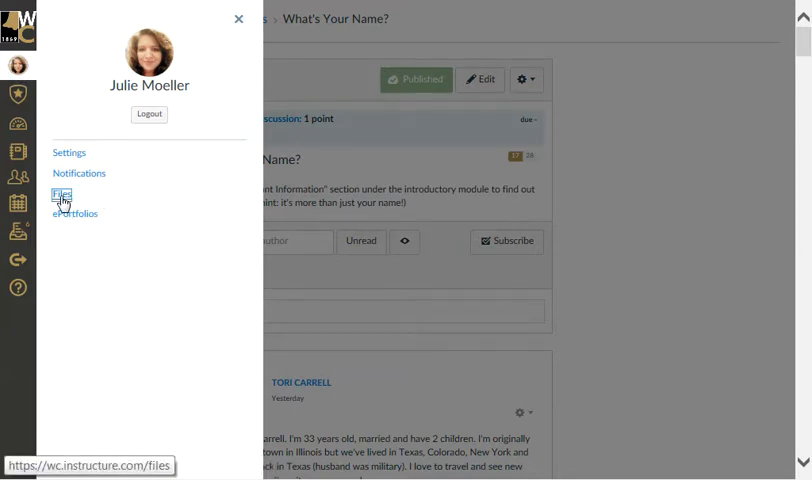
pyautogui.click(62, 196)
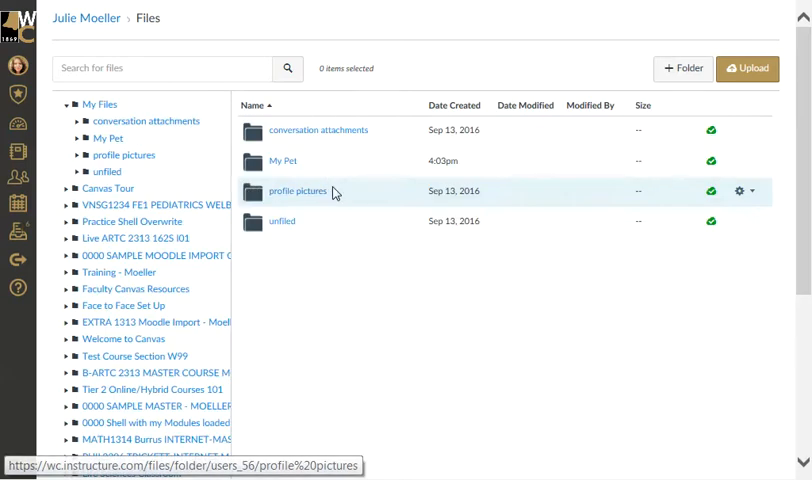
# Open the empty My Pet folder in personal Files.
pyautogui.click(283, 160)
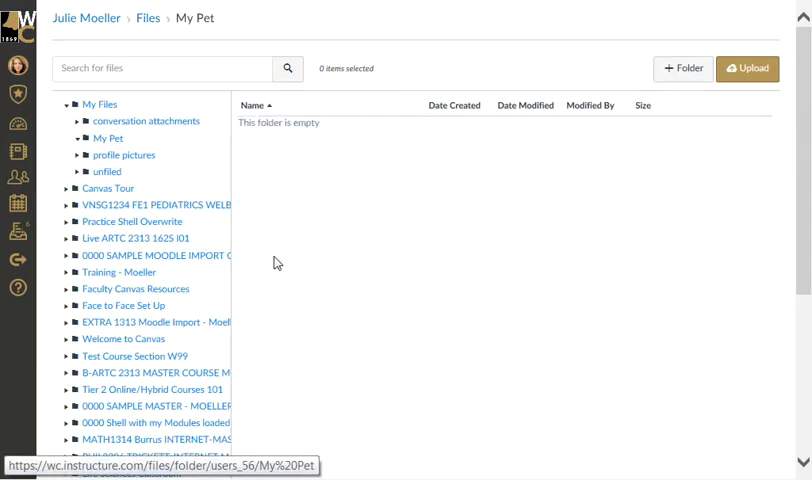
pyautogui.moveTo(685, 68)
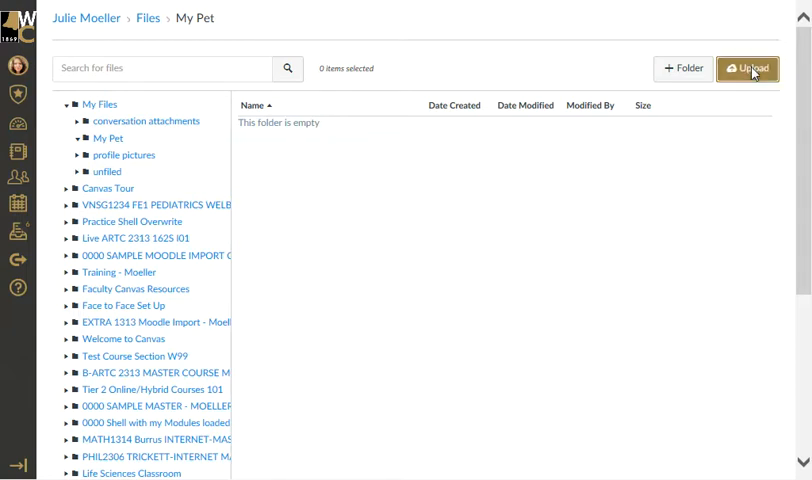
# Upload Jack Frost.jpg from Downloads into the My Pet folder.
pyautogui.click(747, 68)
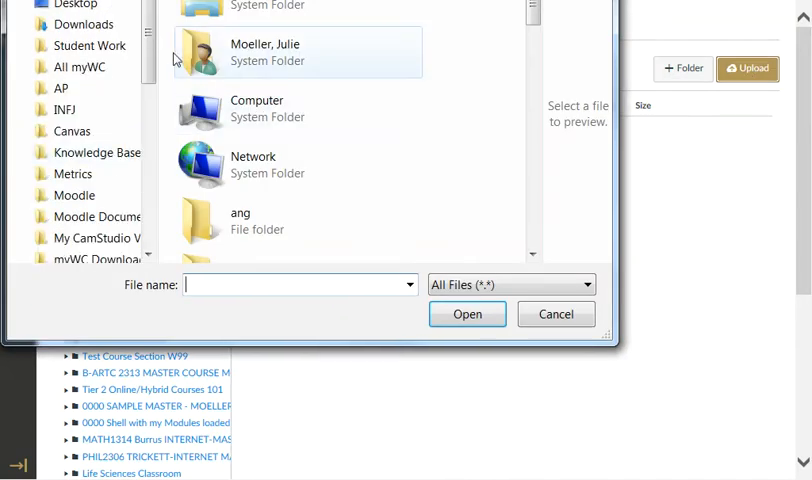
pyautogui.click(84, 23)
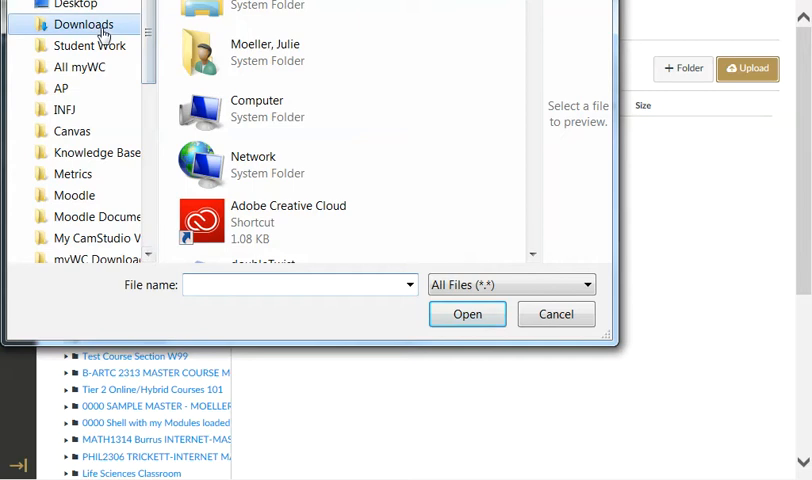
pyautogui.click(233, 157)
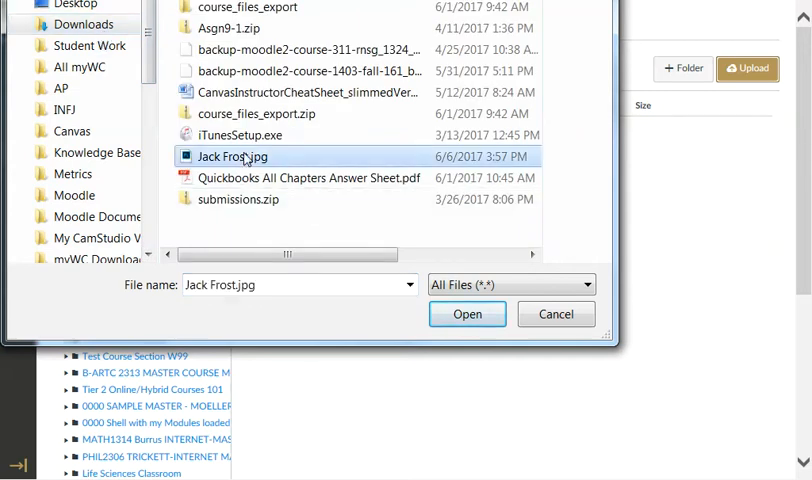
pyautogui.click(467, 313)
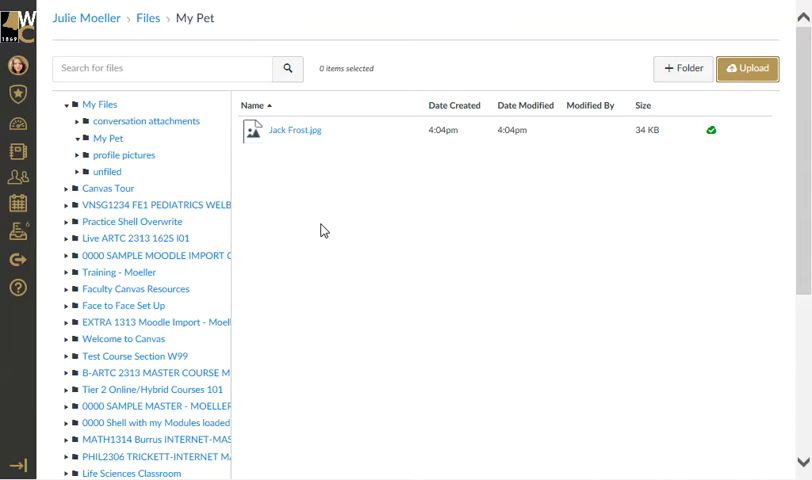
pyautogui.moveTo(295, 130)
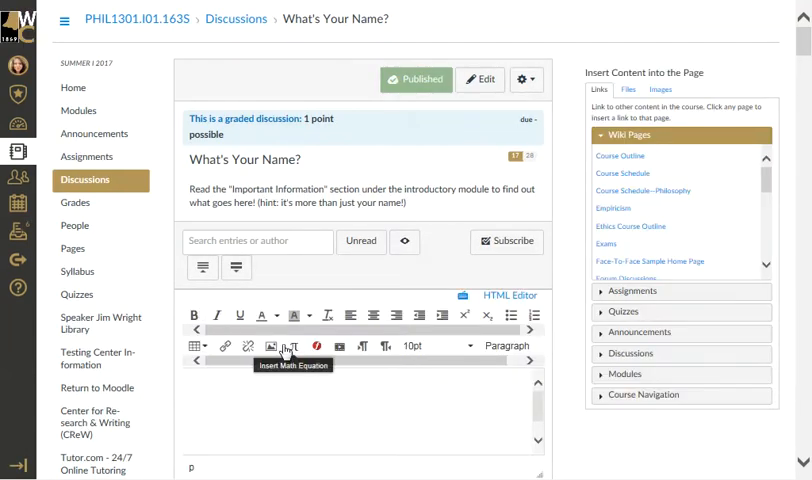
pyautogui.moveTo(270, 346)
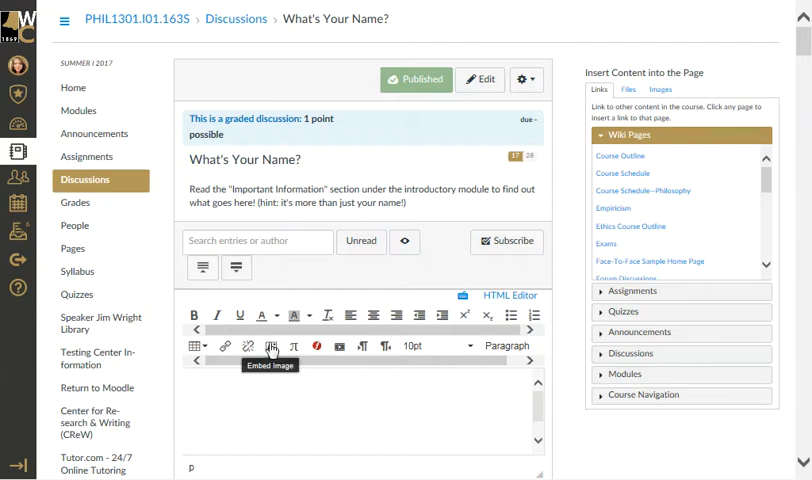
# Open the Insert / Edit Image window in the discussion reply editor.
pyautogui.click(270, 346)
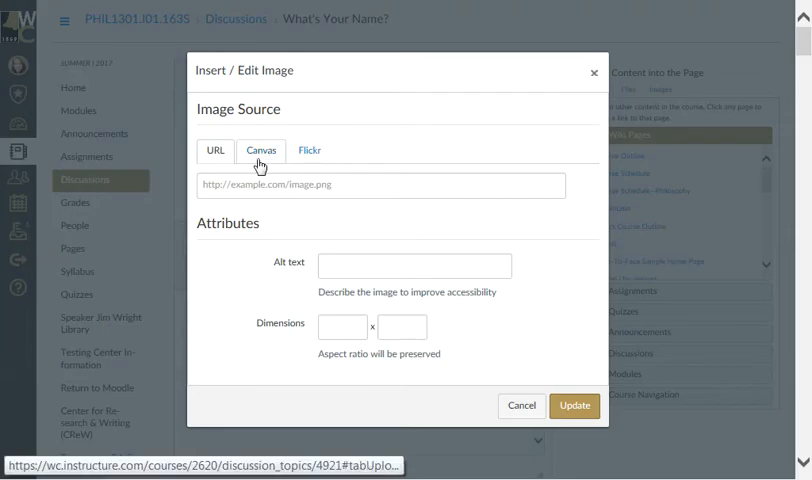
# Embed Jack Frost.jpg from My files > My Pet into the reply.
pyautogui.click(261, 150)
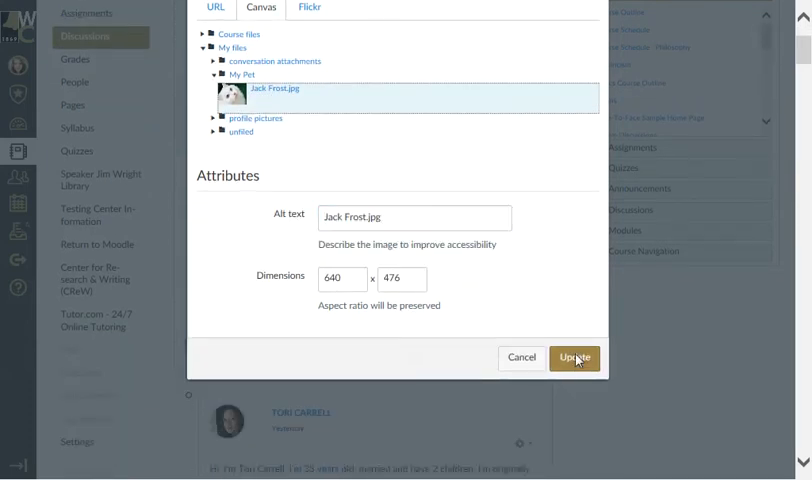
pyautogui.click(574, 357)
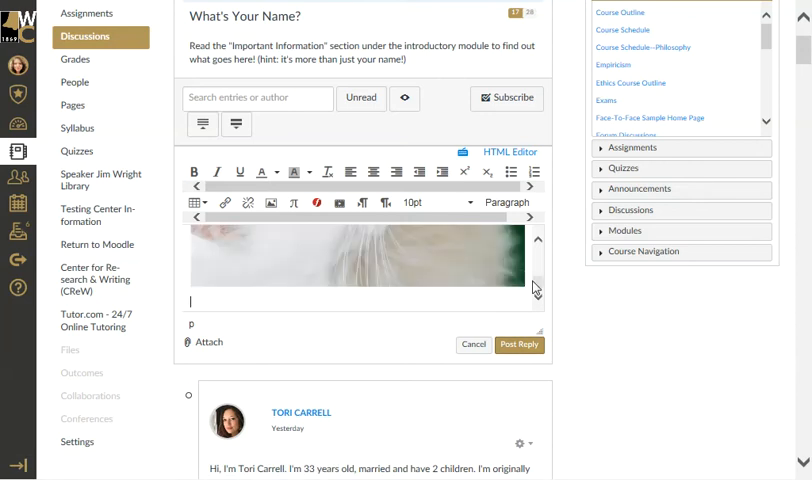
# Type the caption 'Jackie' below the embedded photo.
pyautogui.write('Ja')
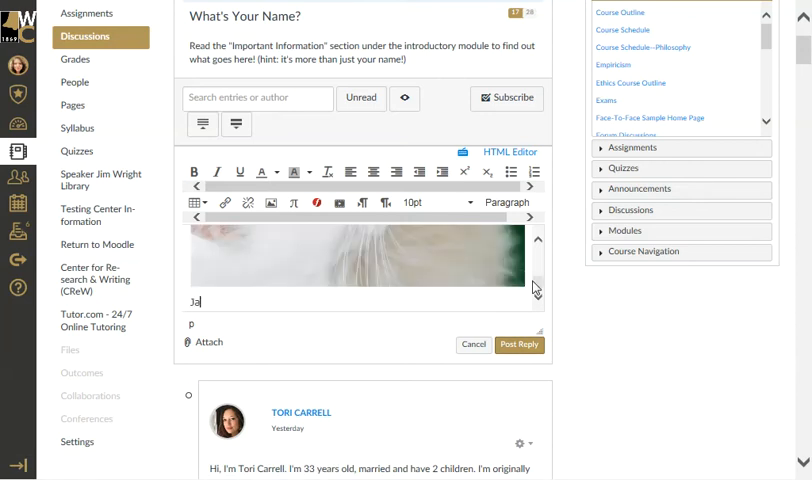
pyautogui.write('ckie')
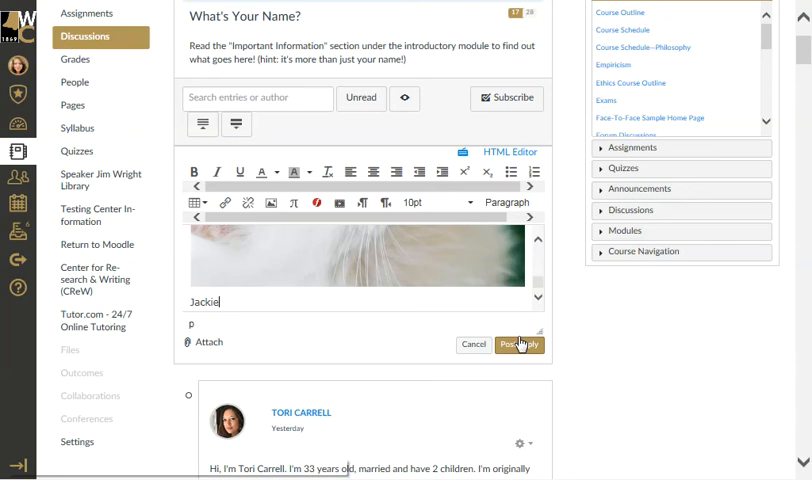
pyautogui.moveTo(505, 318)
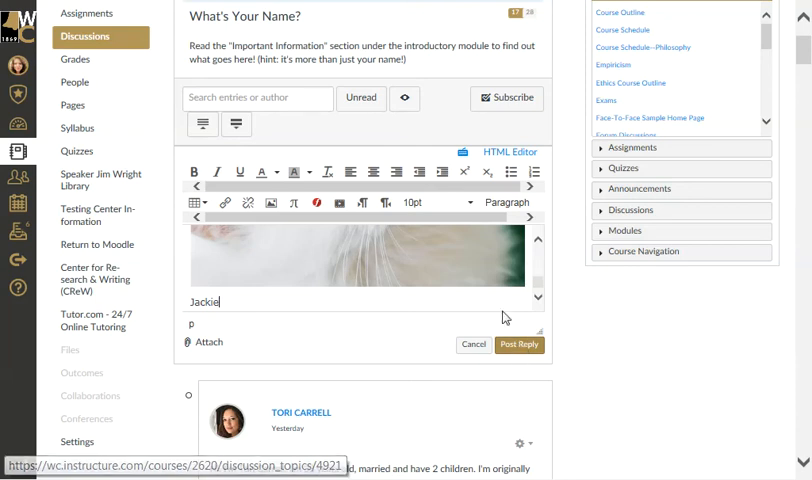